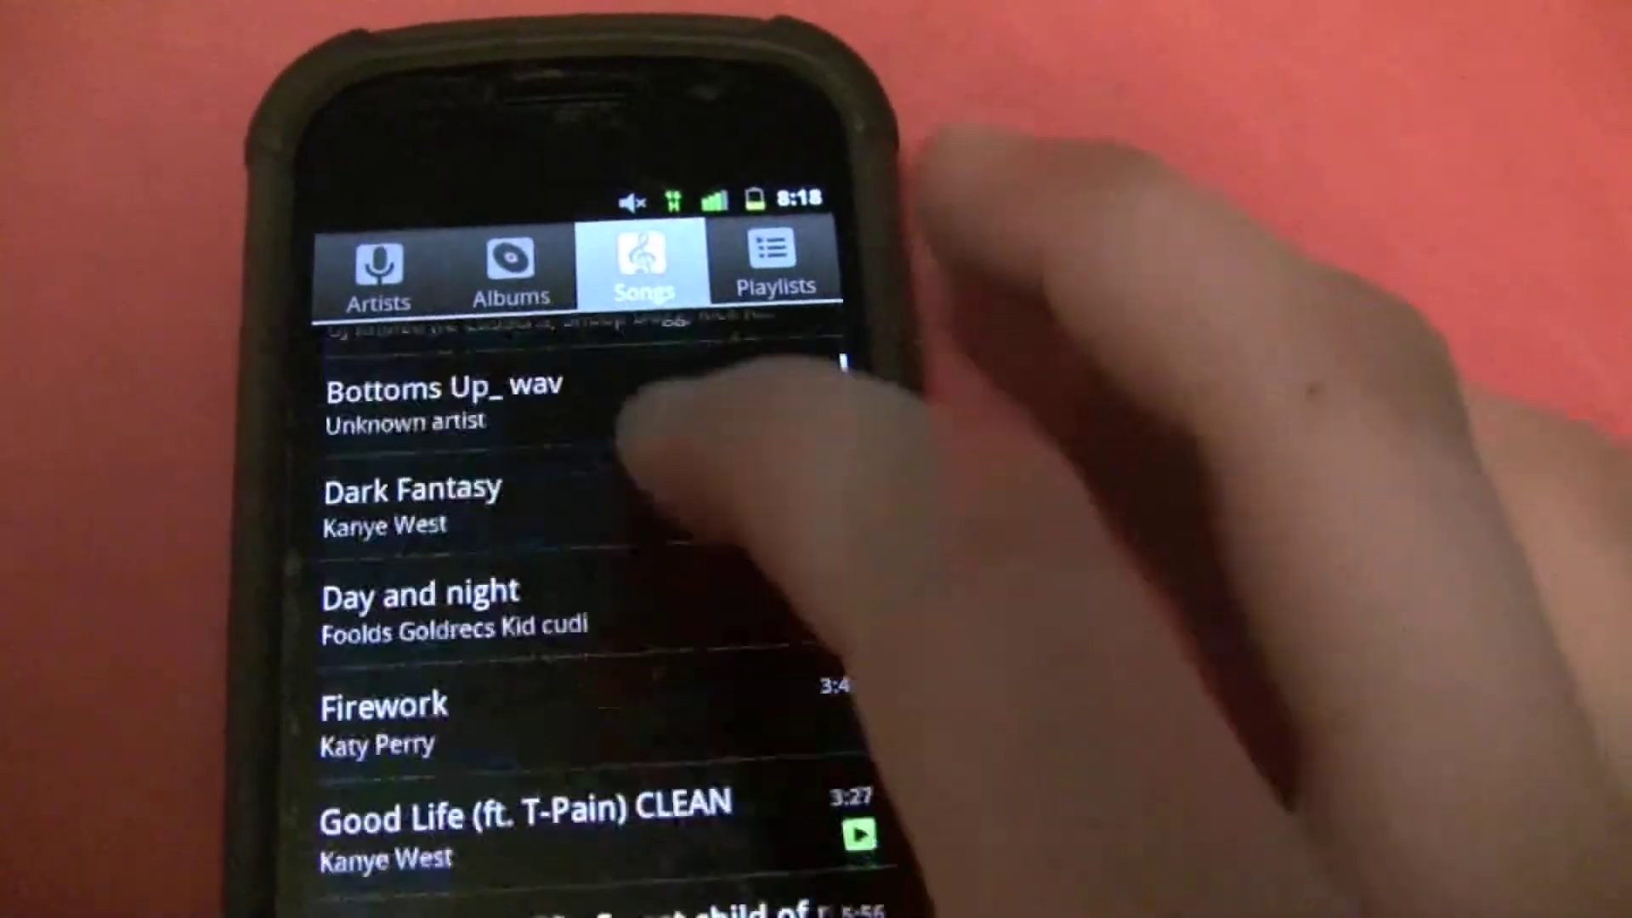
Open Album Art Grabber's song list and scroll past One Love to the Katy Perry tracks.
left_click(382, 718)
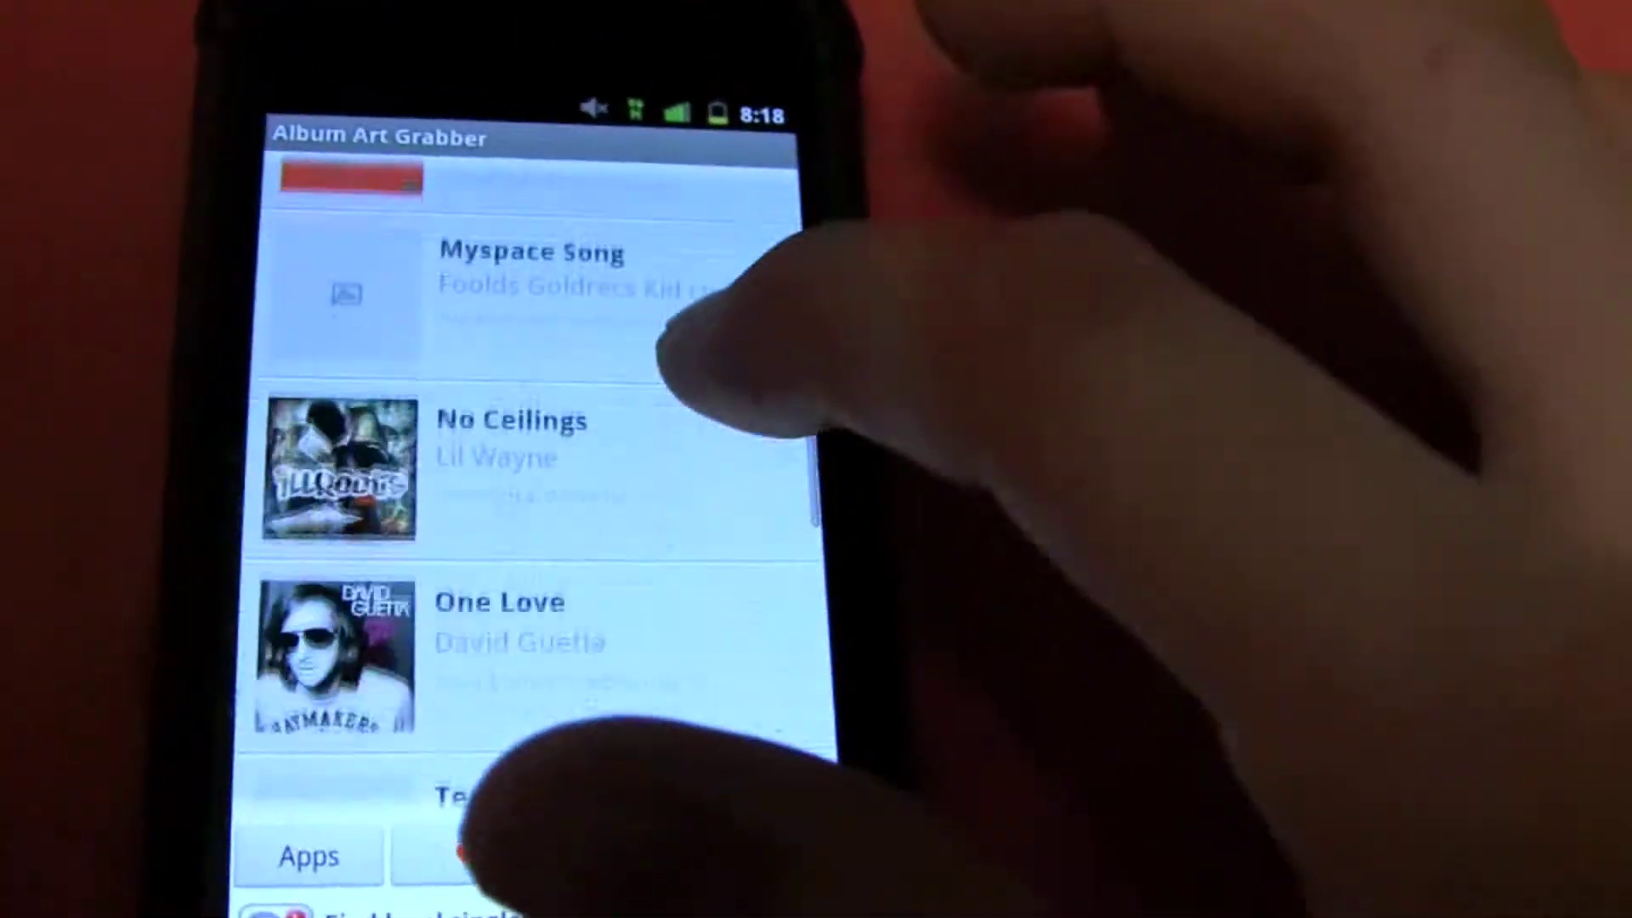
scroll("down", 3)
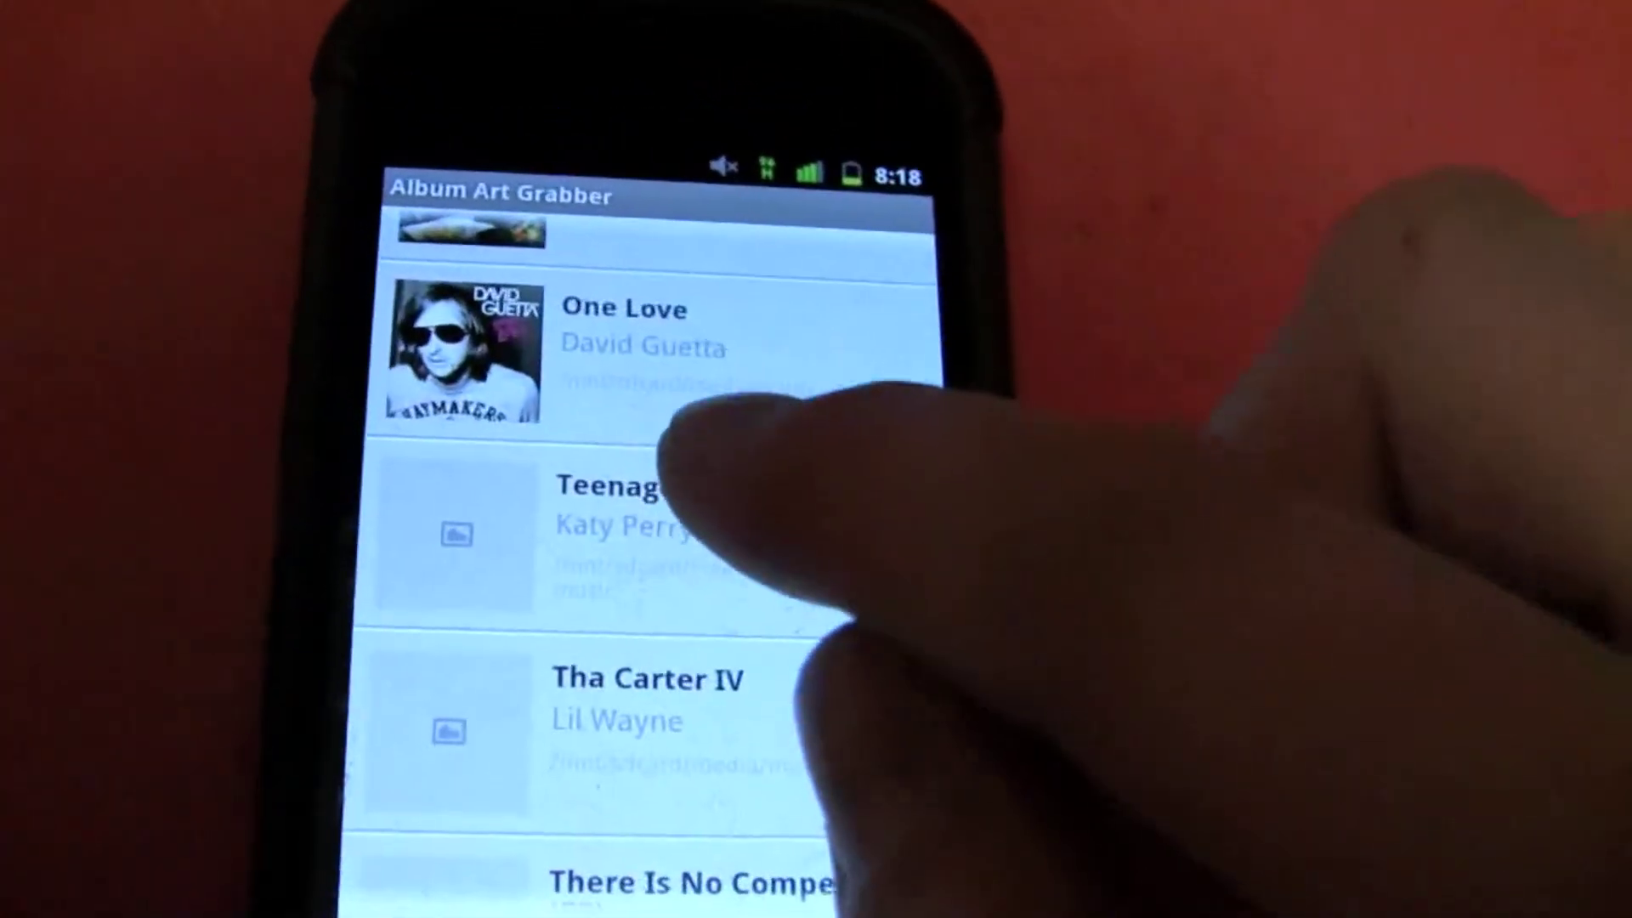